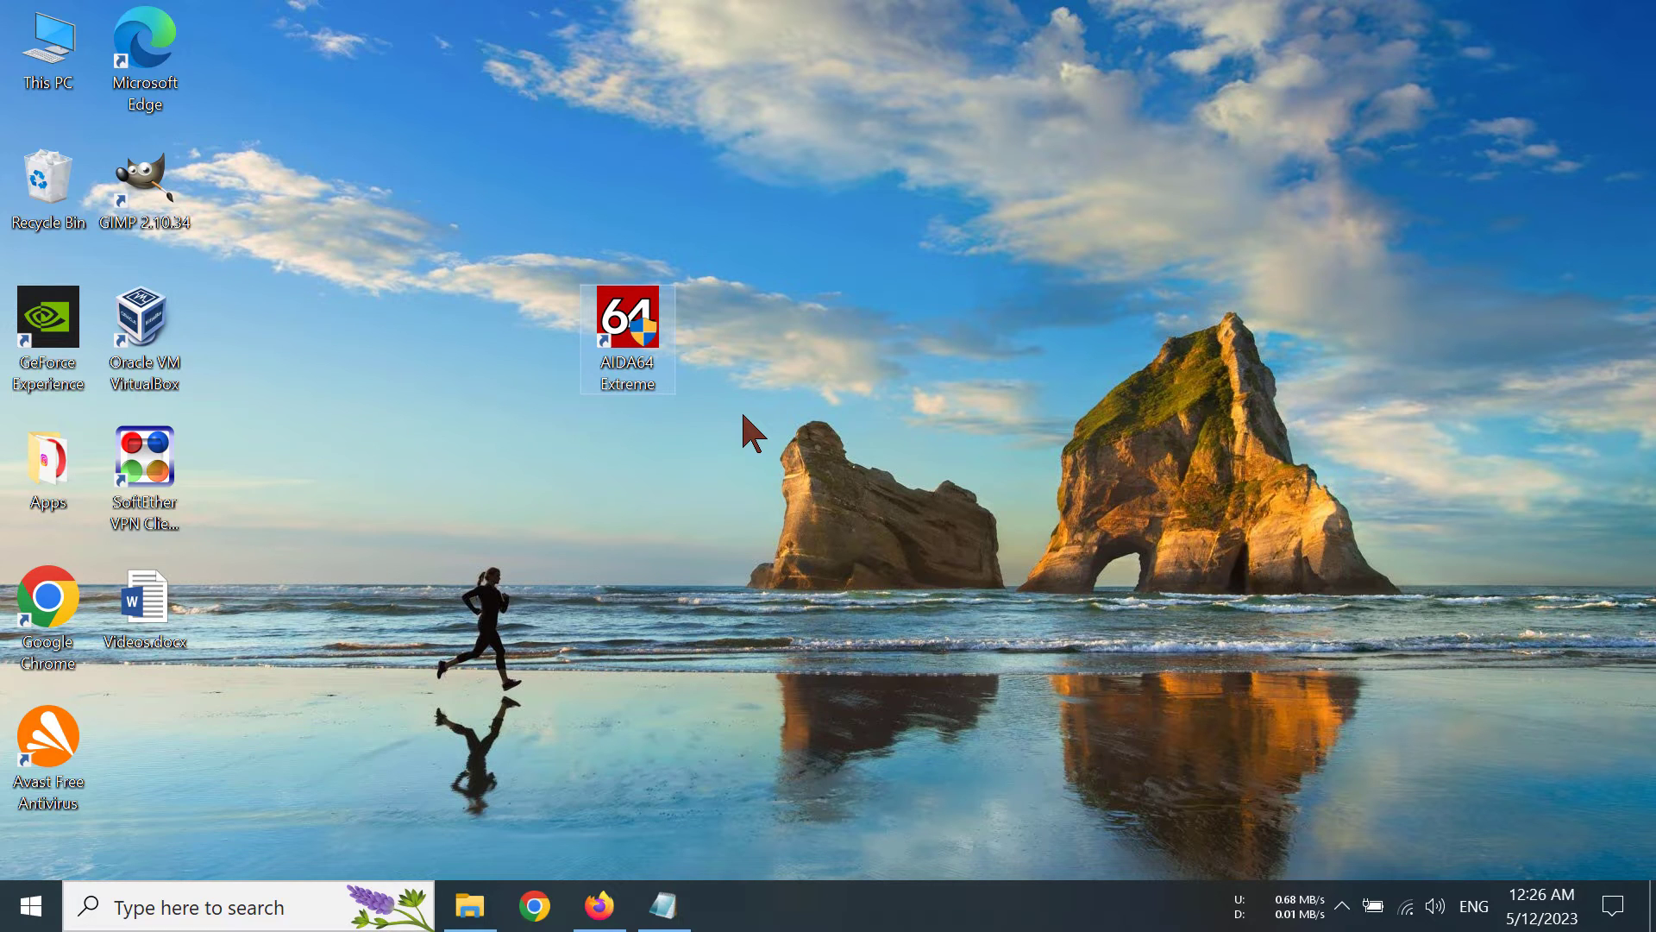
mouse_move(725, 427)
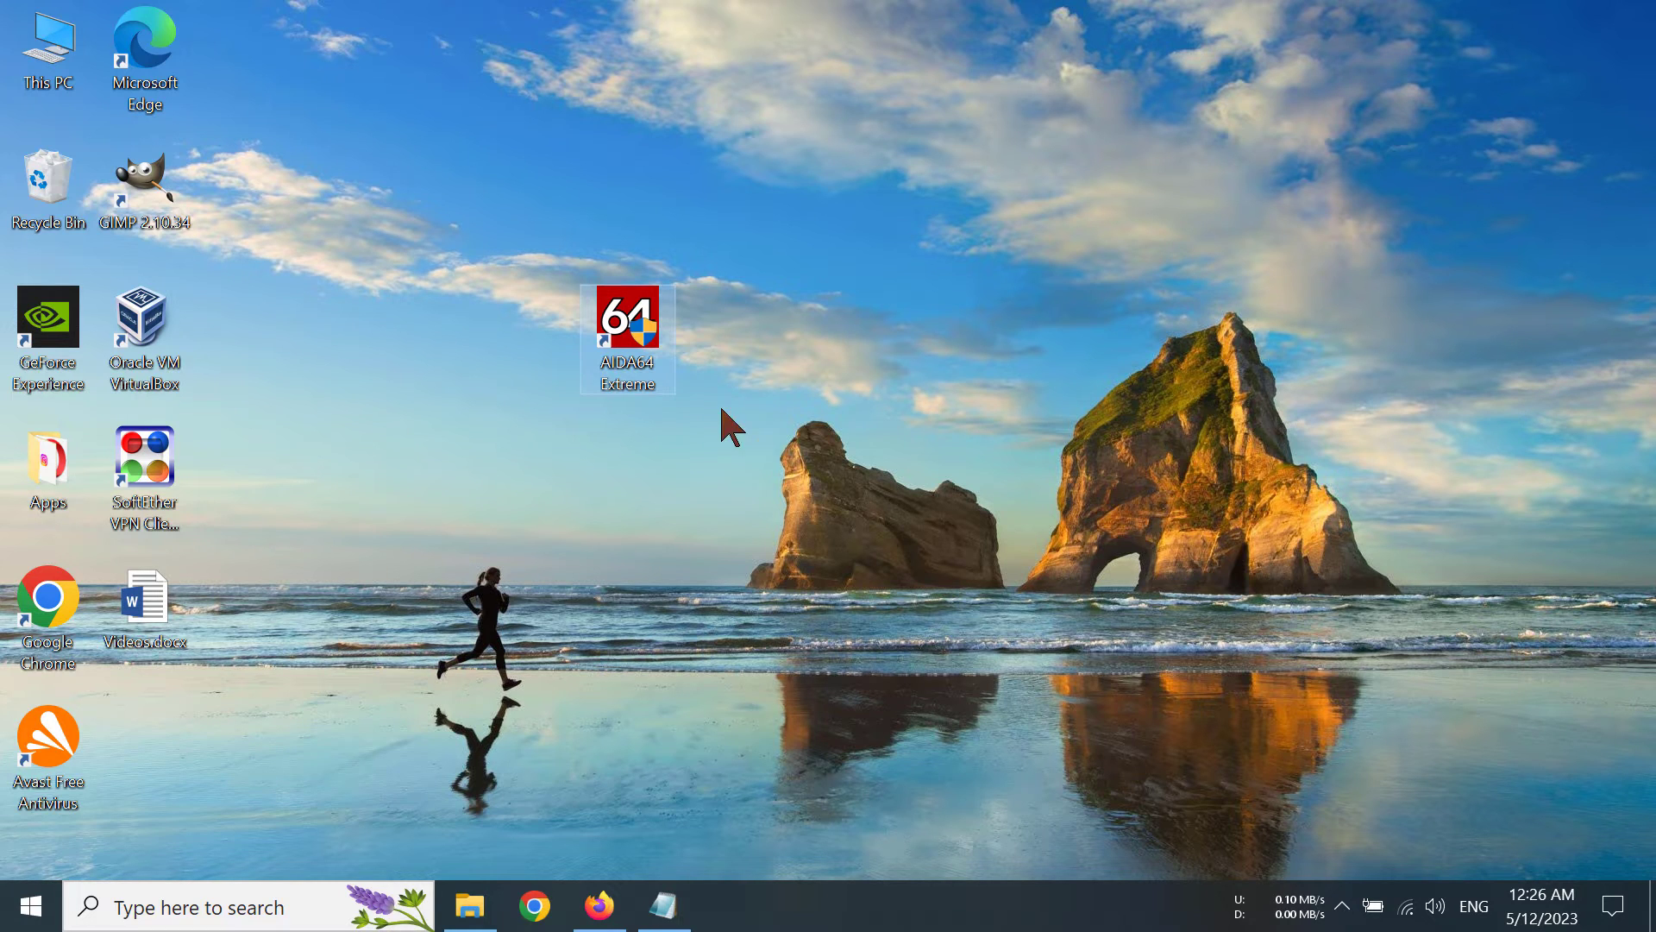
Step: Launch AIDA64 Extreme from its desktop shortcut
double_click(627, 326)
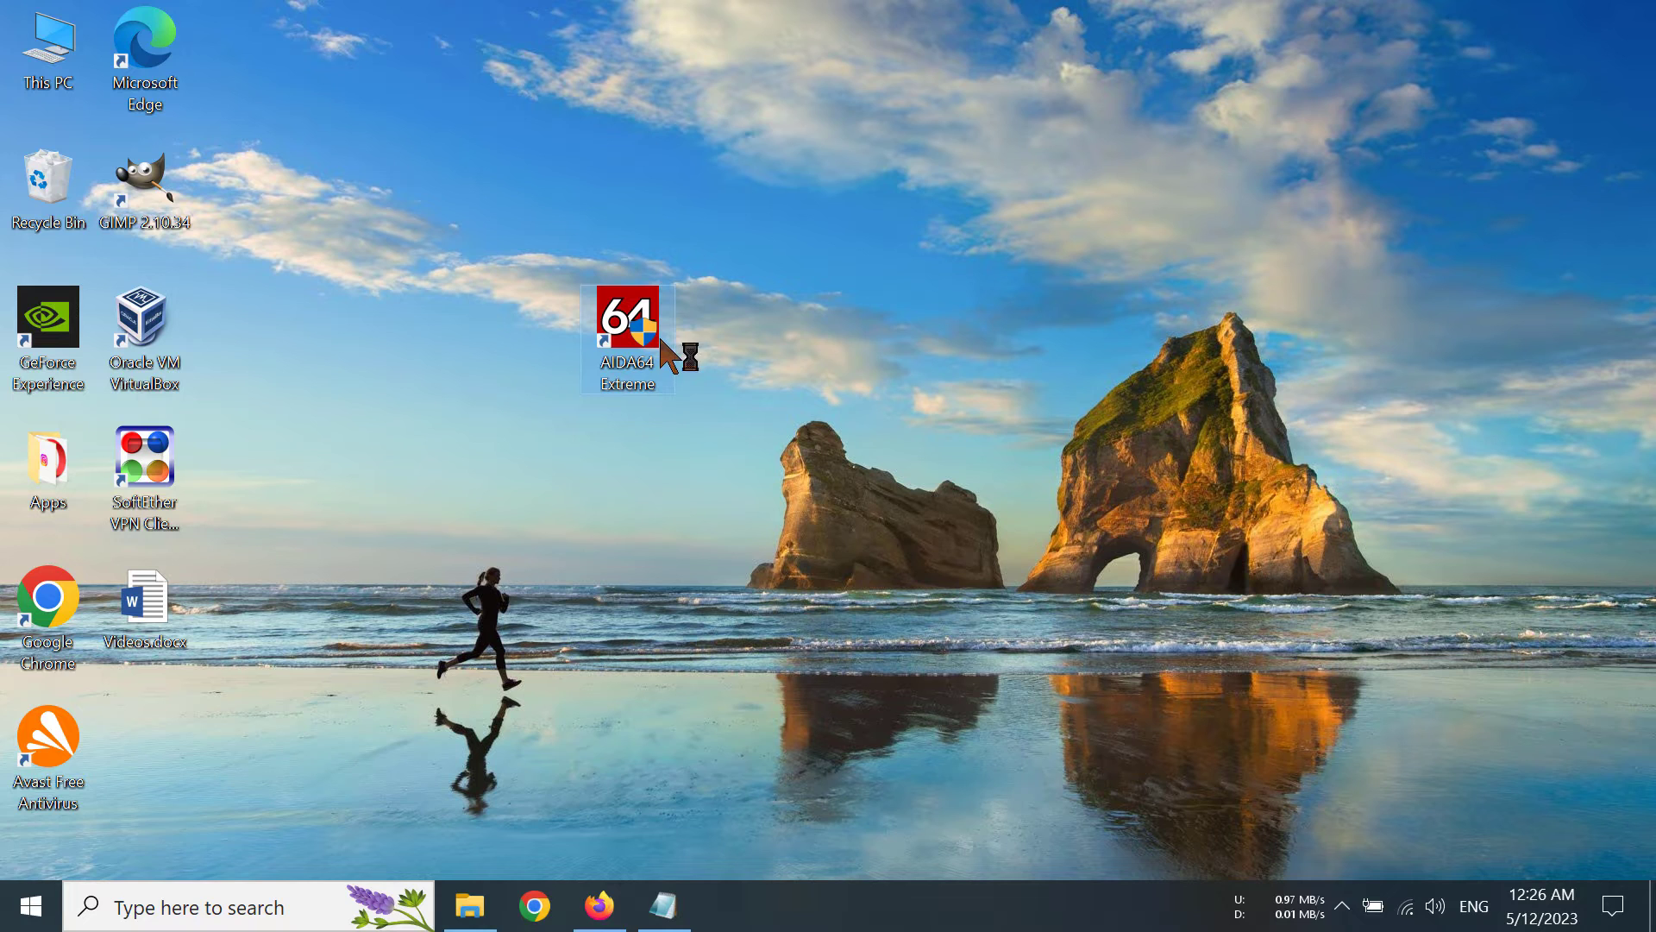
Step: Open AIDA64 Extreme and expand the Motherboard category in the menu tree
double_click(628, 328)
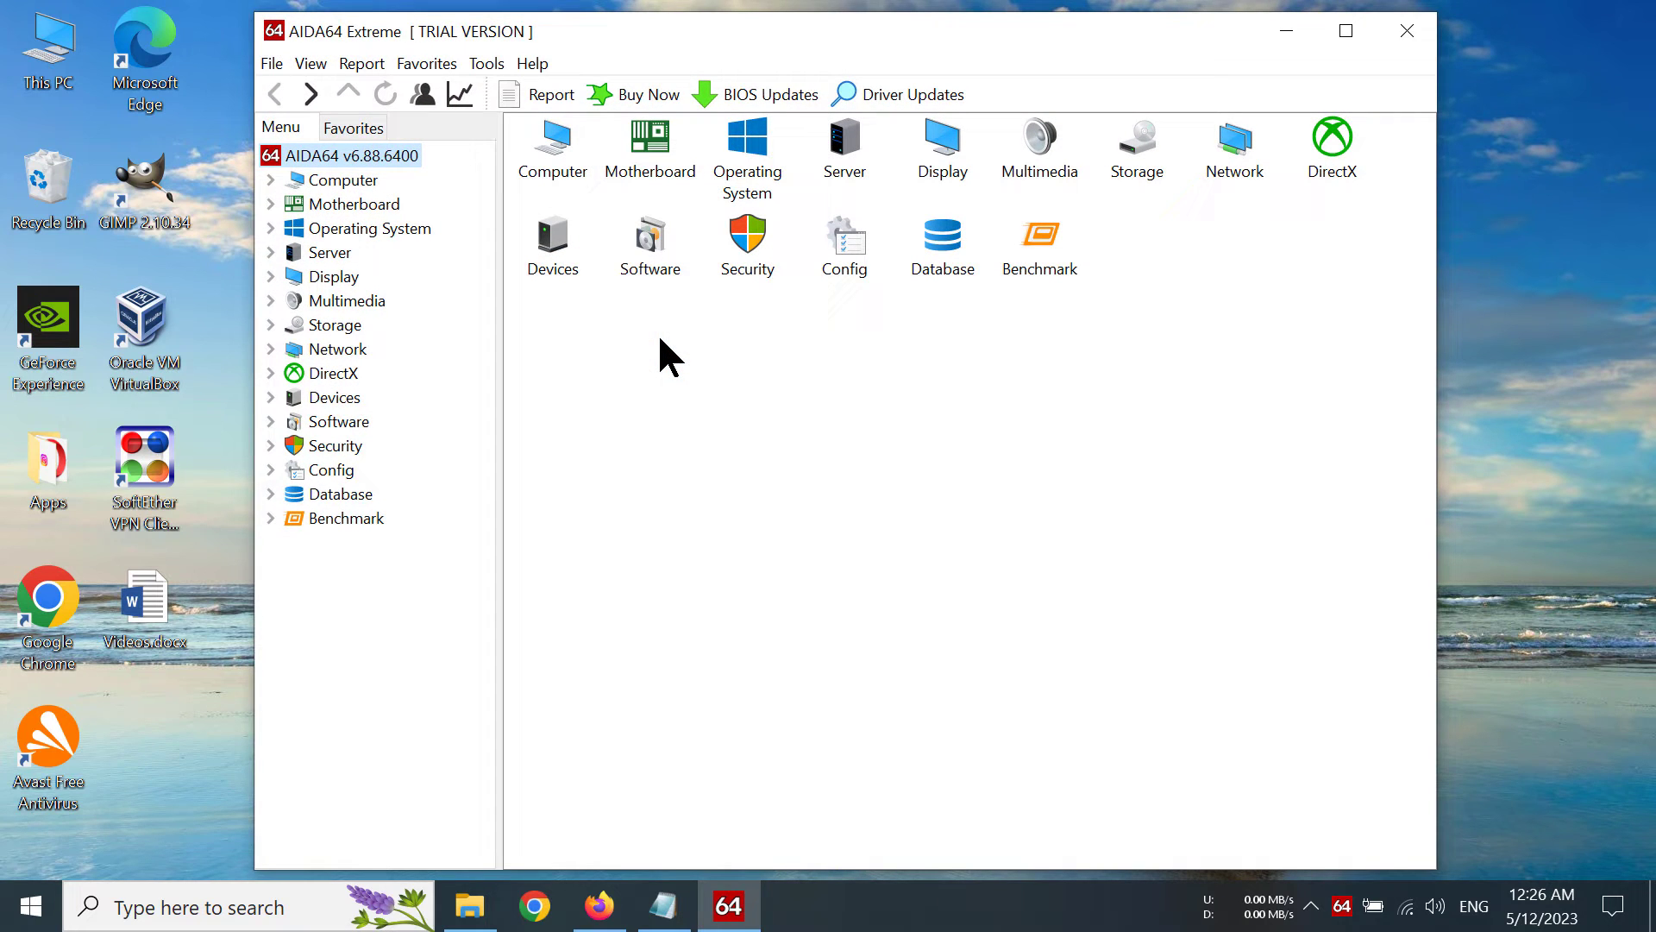
left_click(353, 203)
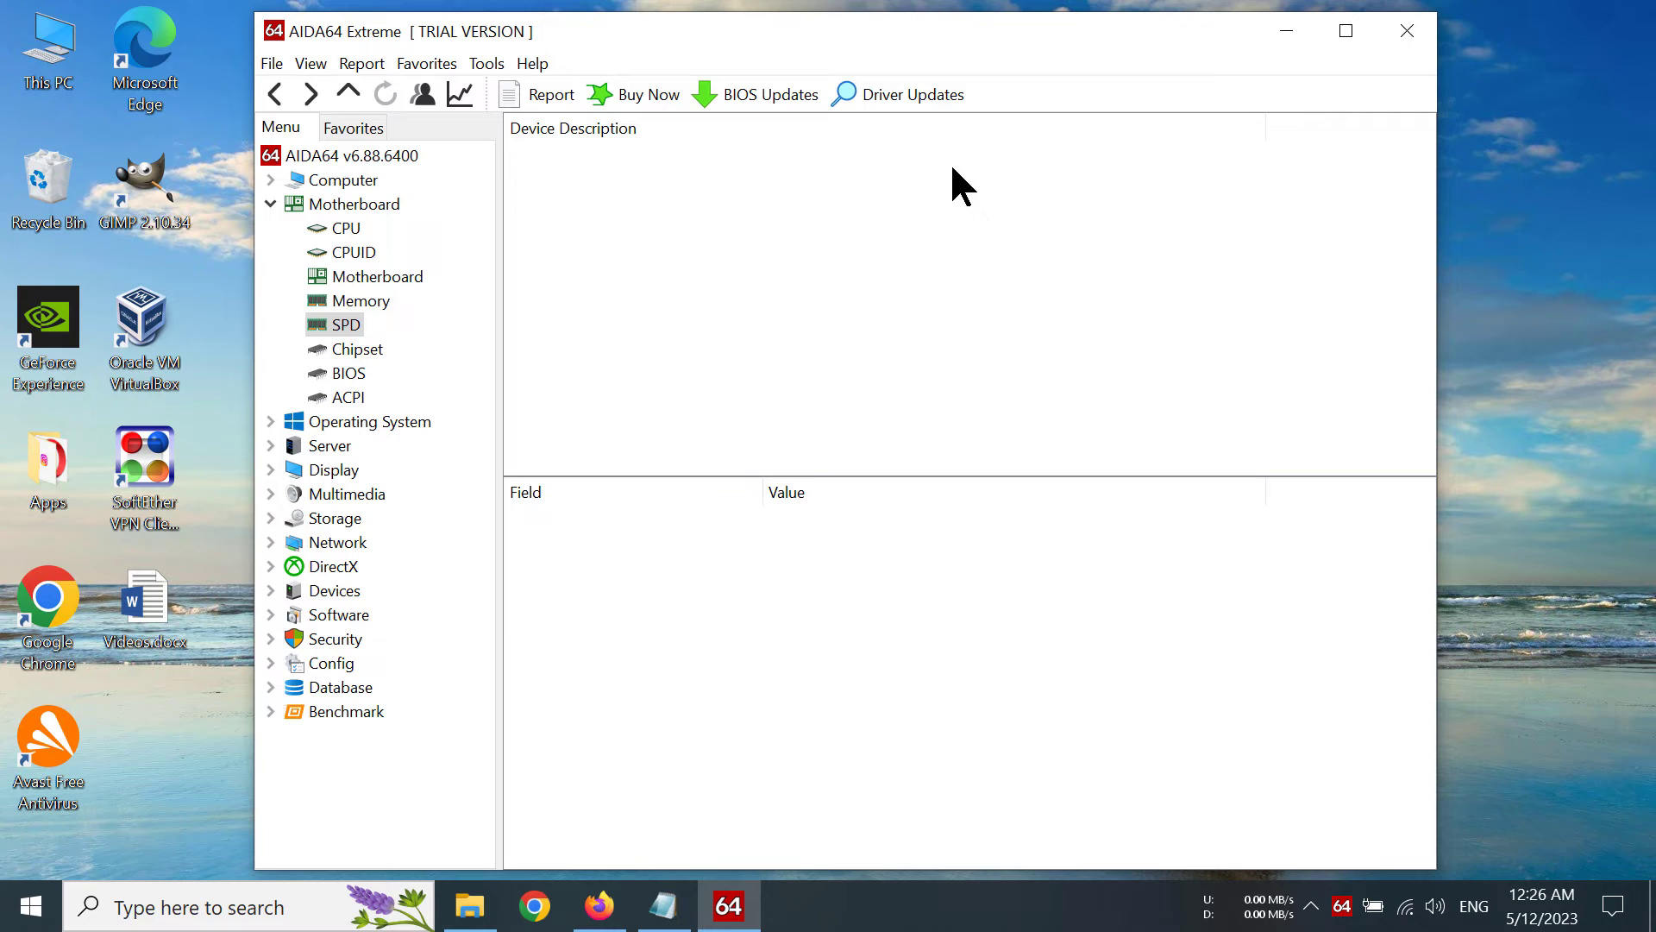
Step: Load the SPD page and show the DIMM1 Kingston module down to its memory timings
left_click(345, 325)
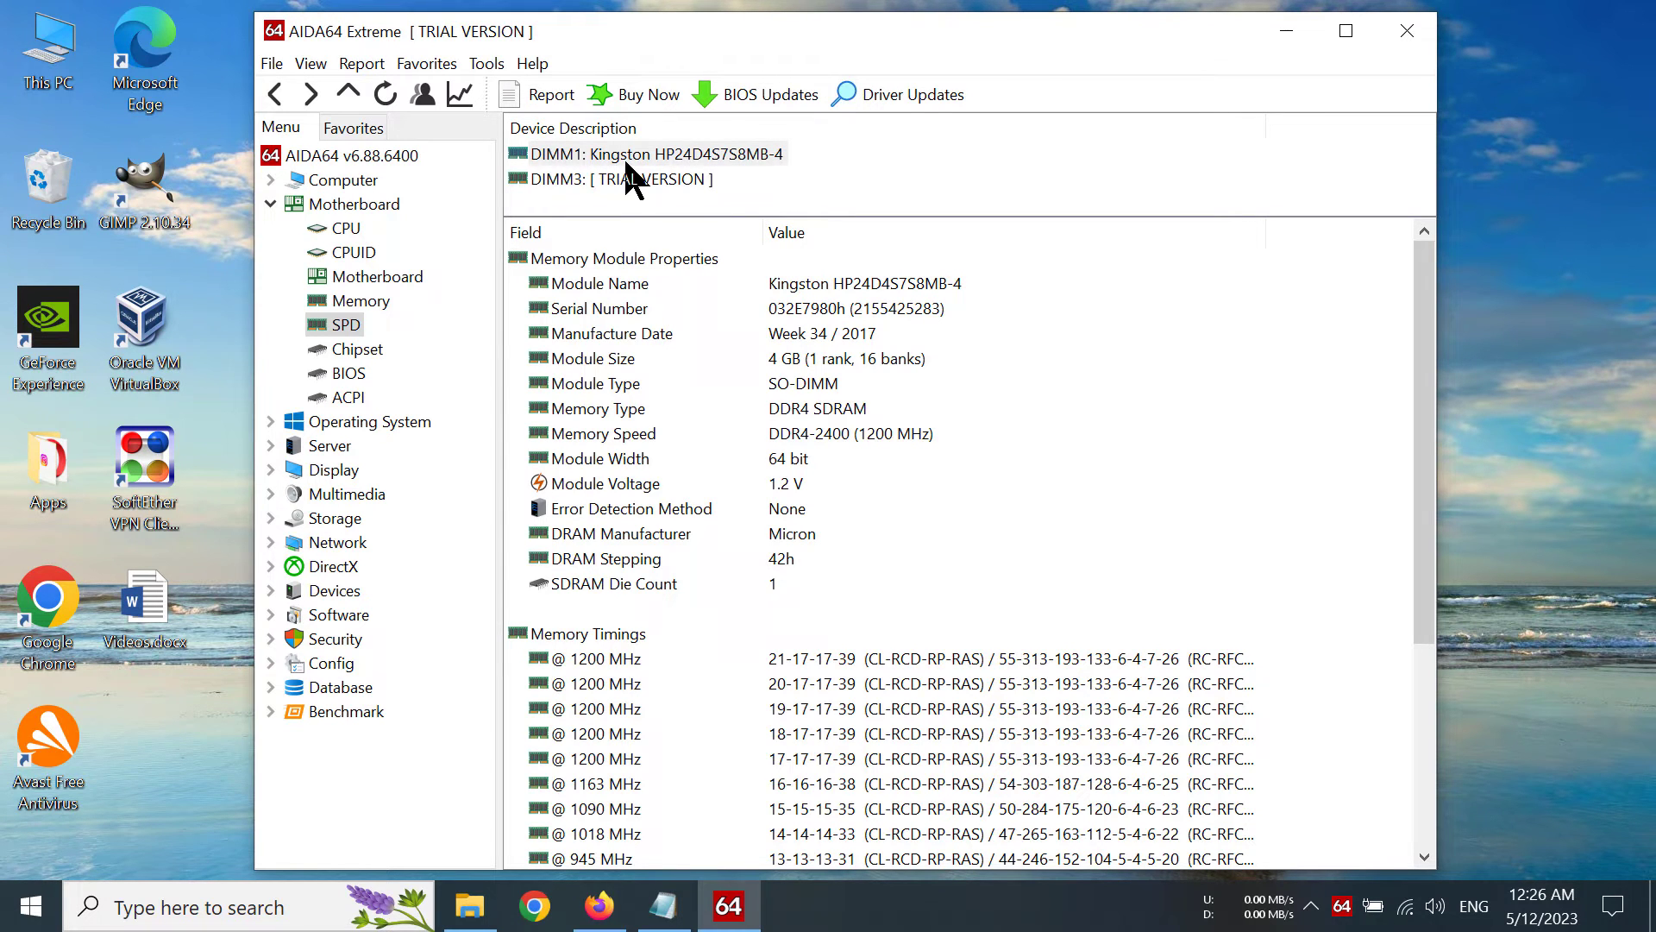
left_click(621, 154)
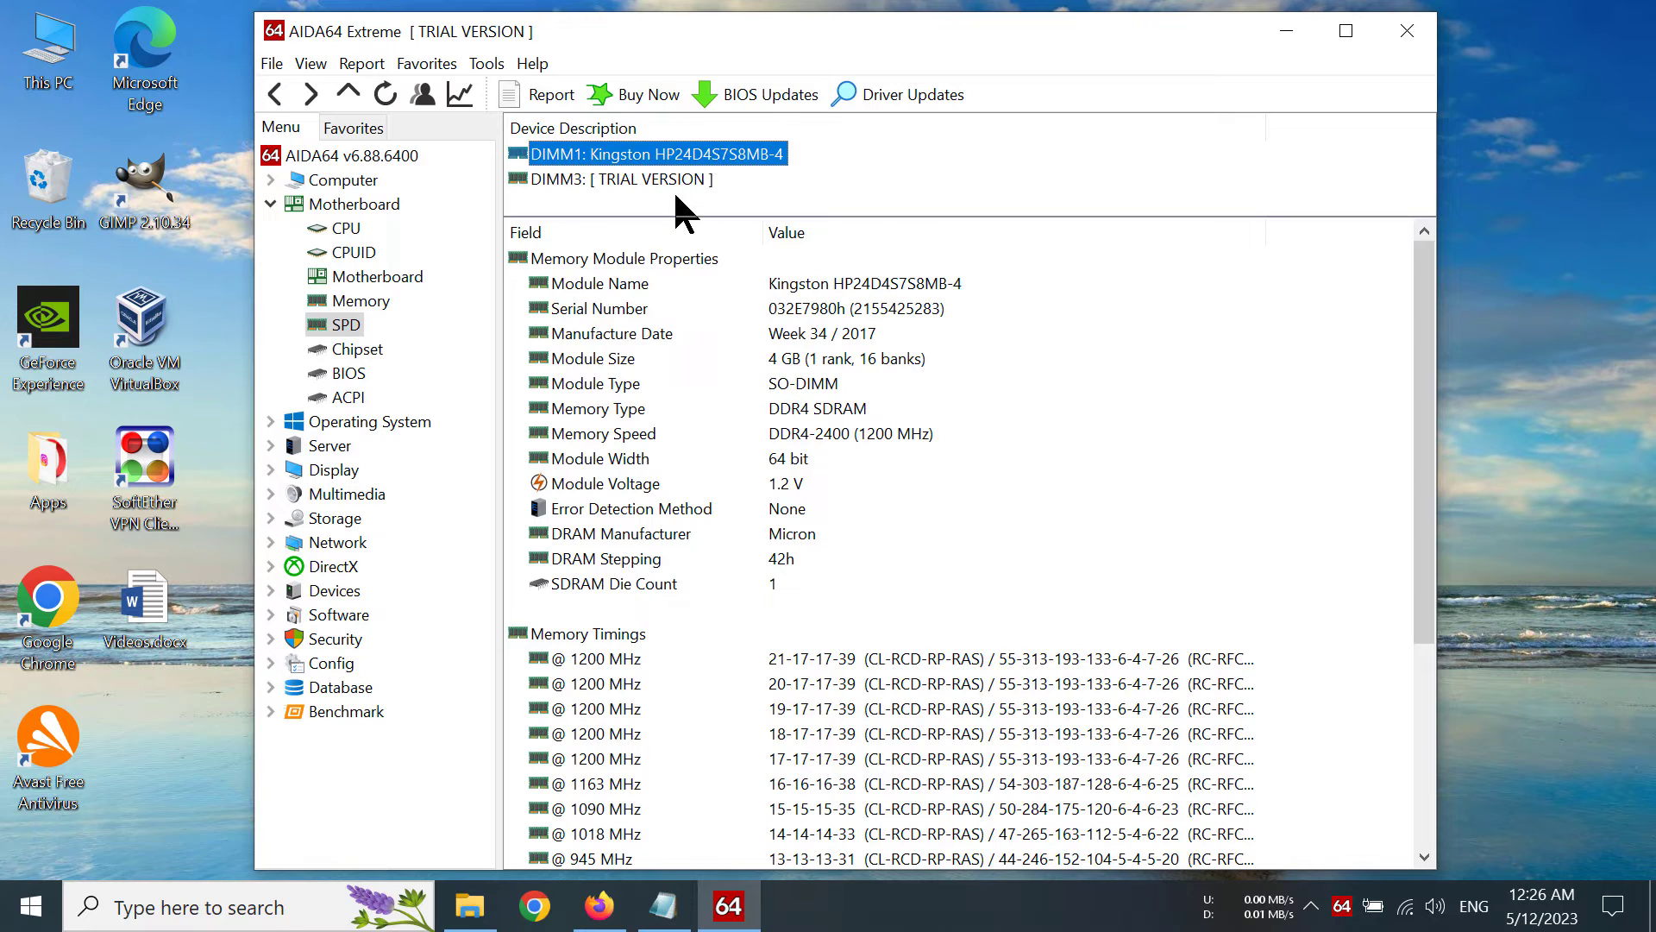
mouse_move(1405, 444)
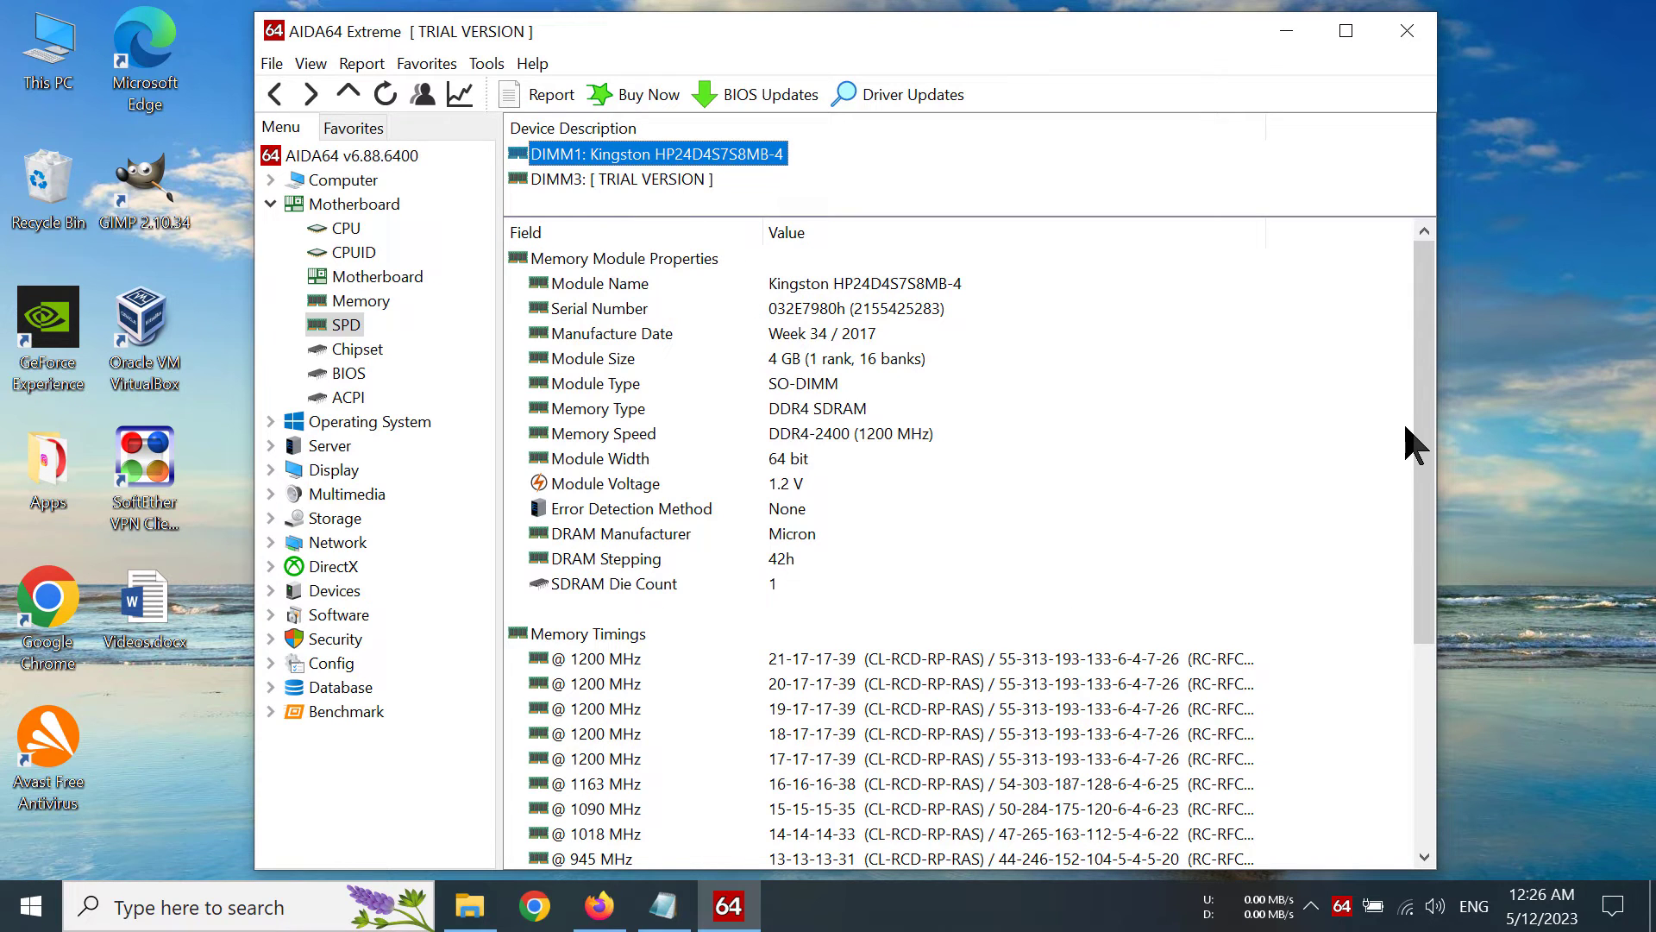
scroll("down", 3)
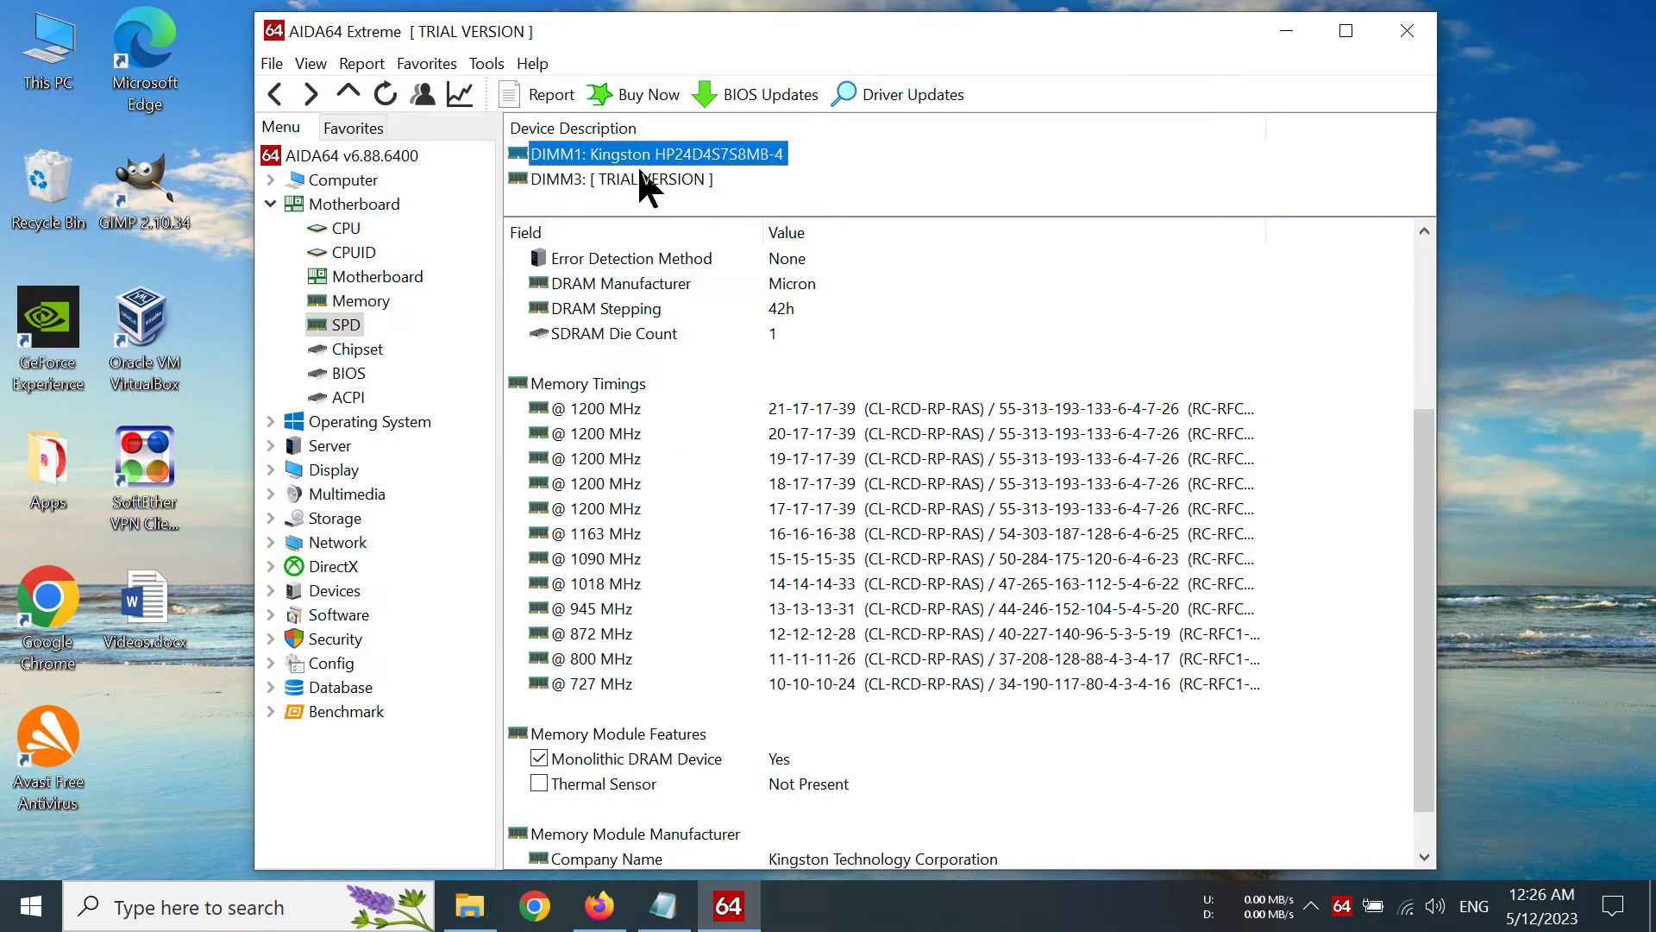
mouse_move(634, 446)
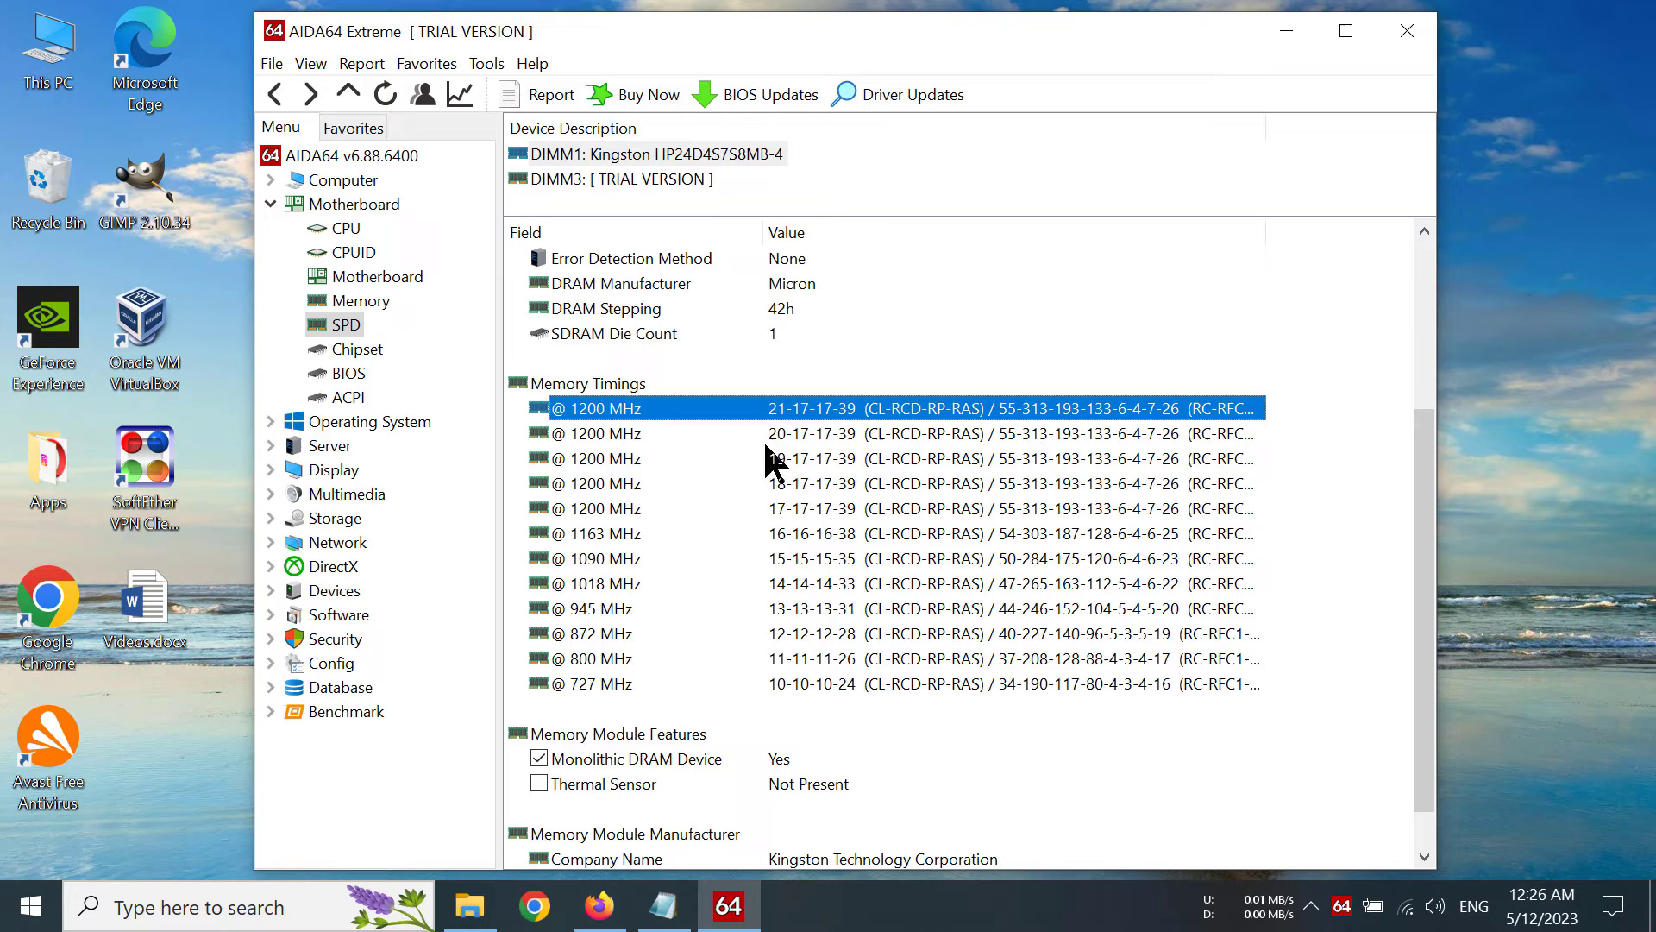
mouse_move(822, 497)
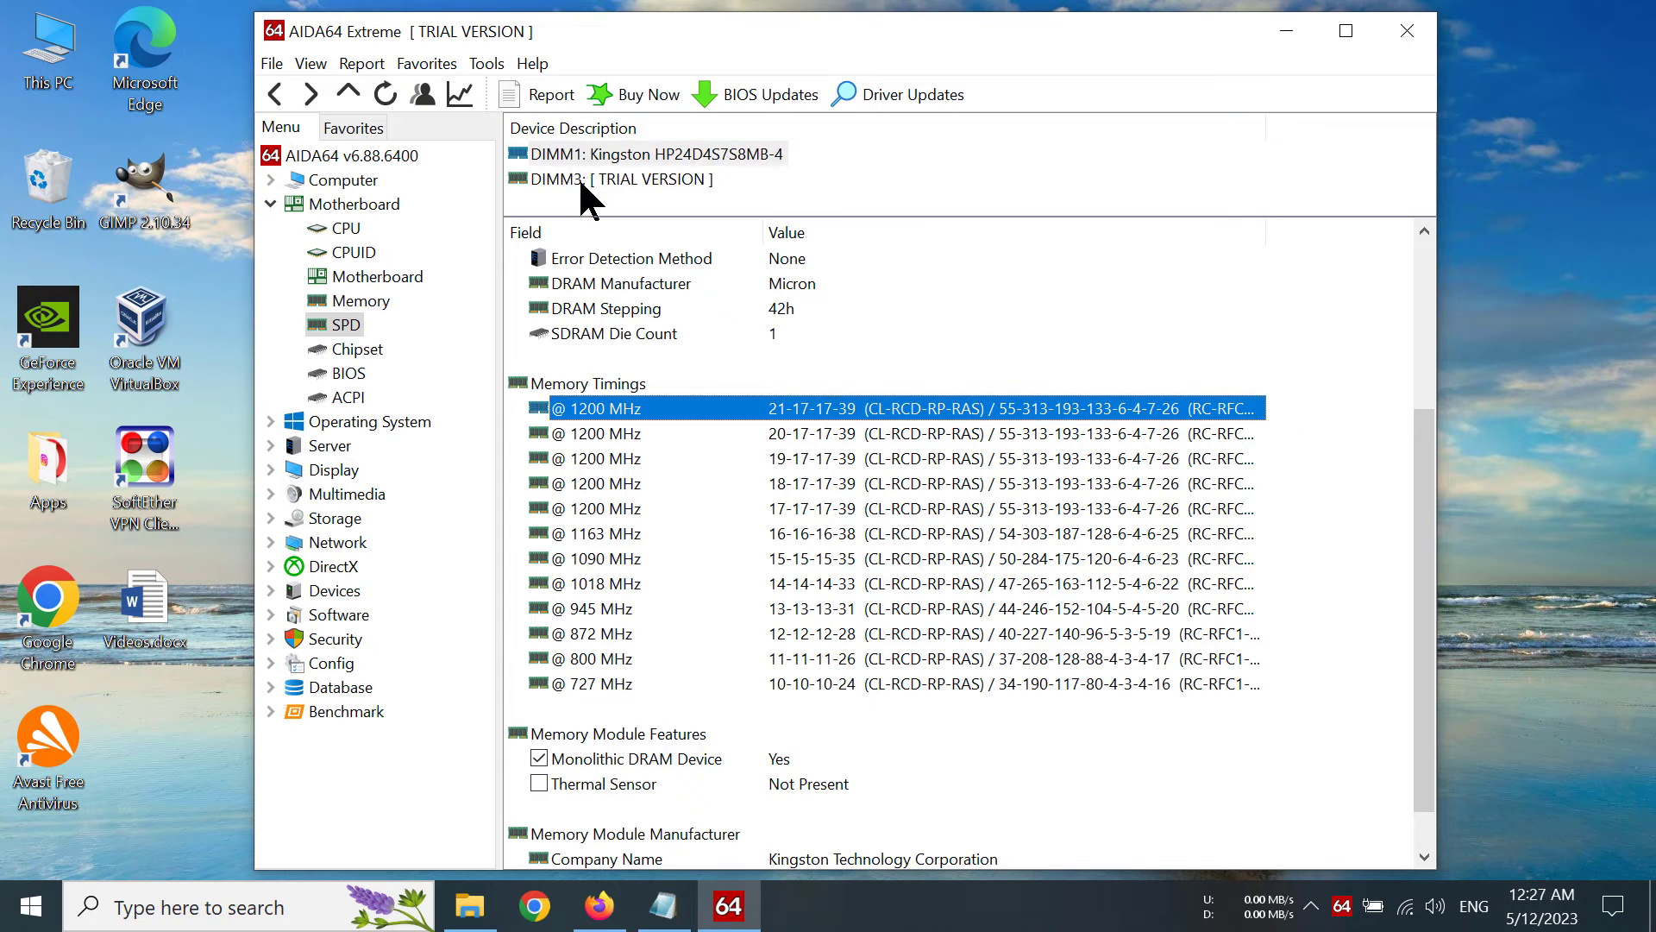
Step: Show the 8 GB Samsung DIMM3 module's details and scroll to its memory timings
left_click(622, 180)
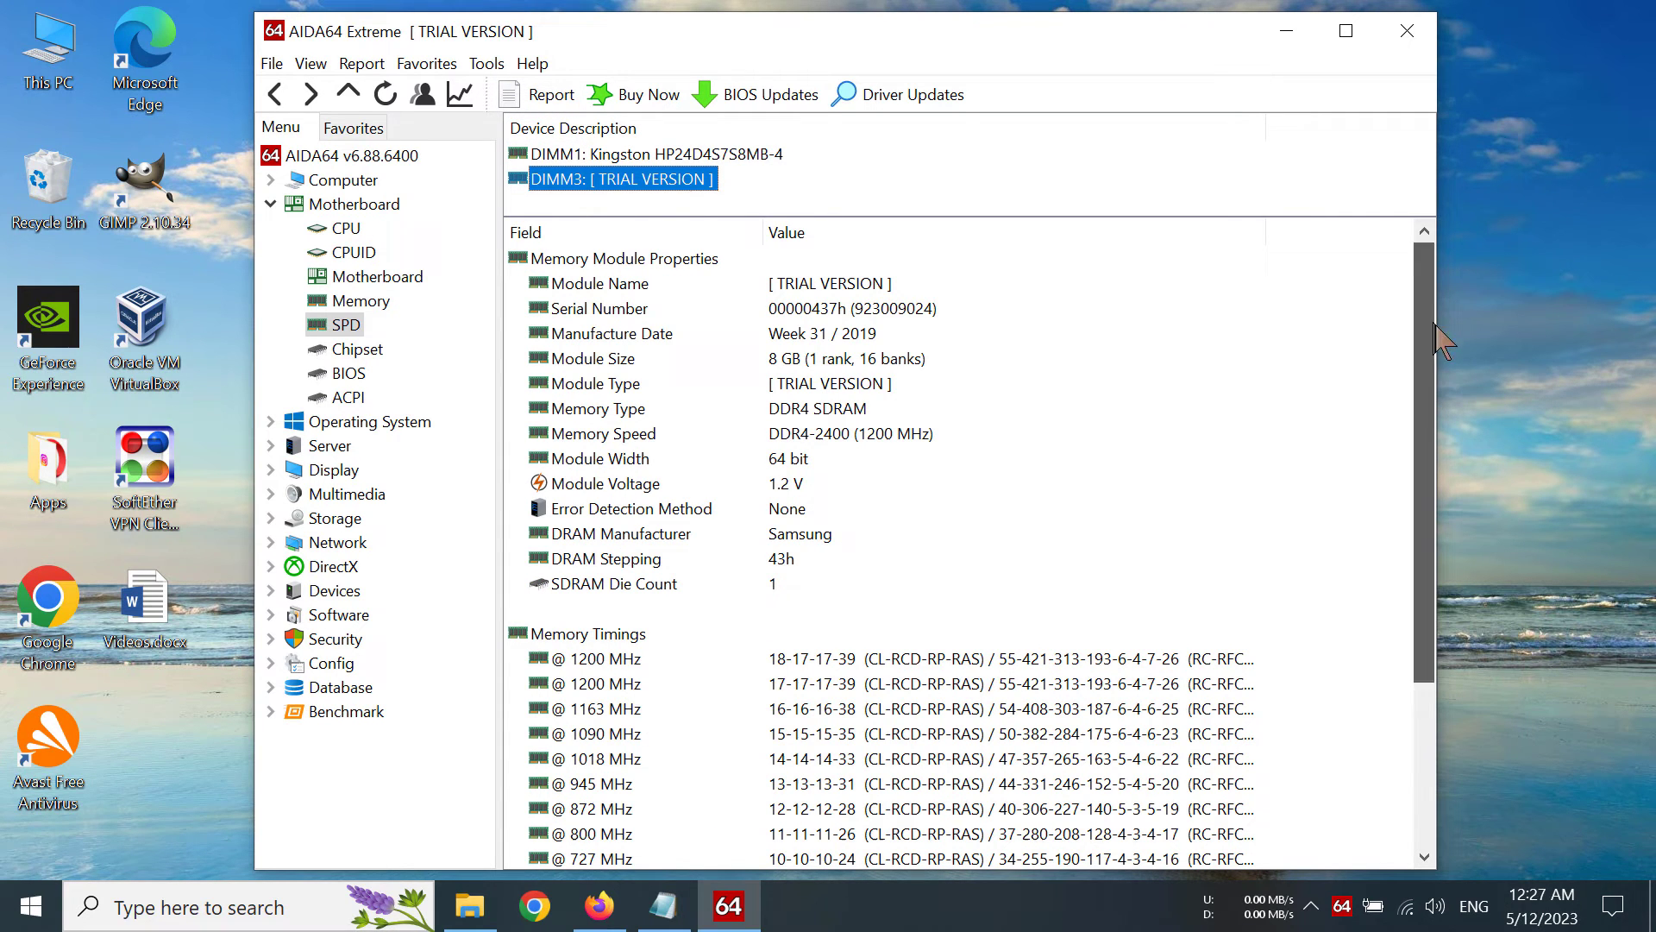
scroll("down", 3)
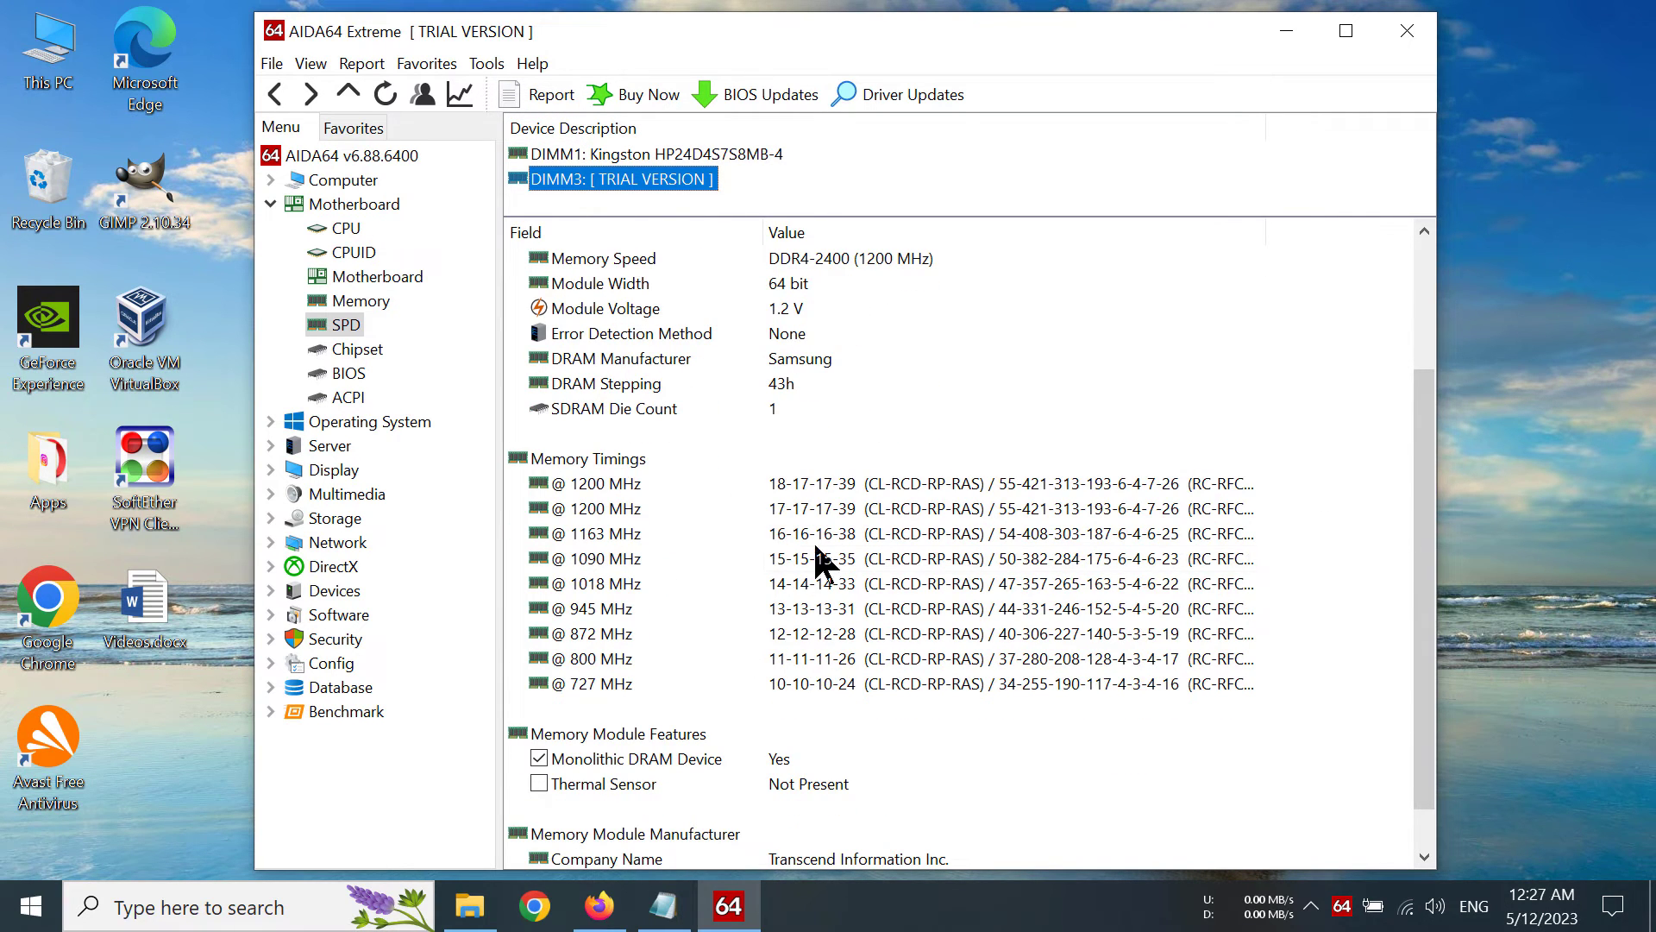
mouse_move(1022, 391)
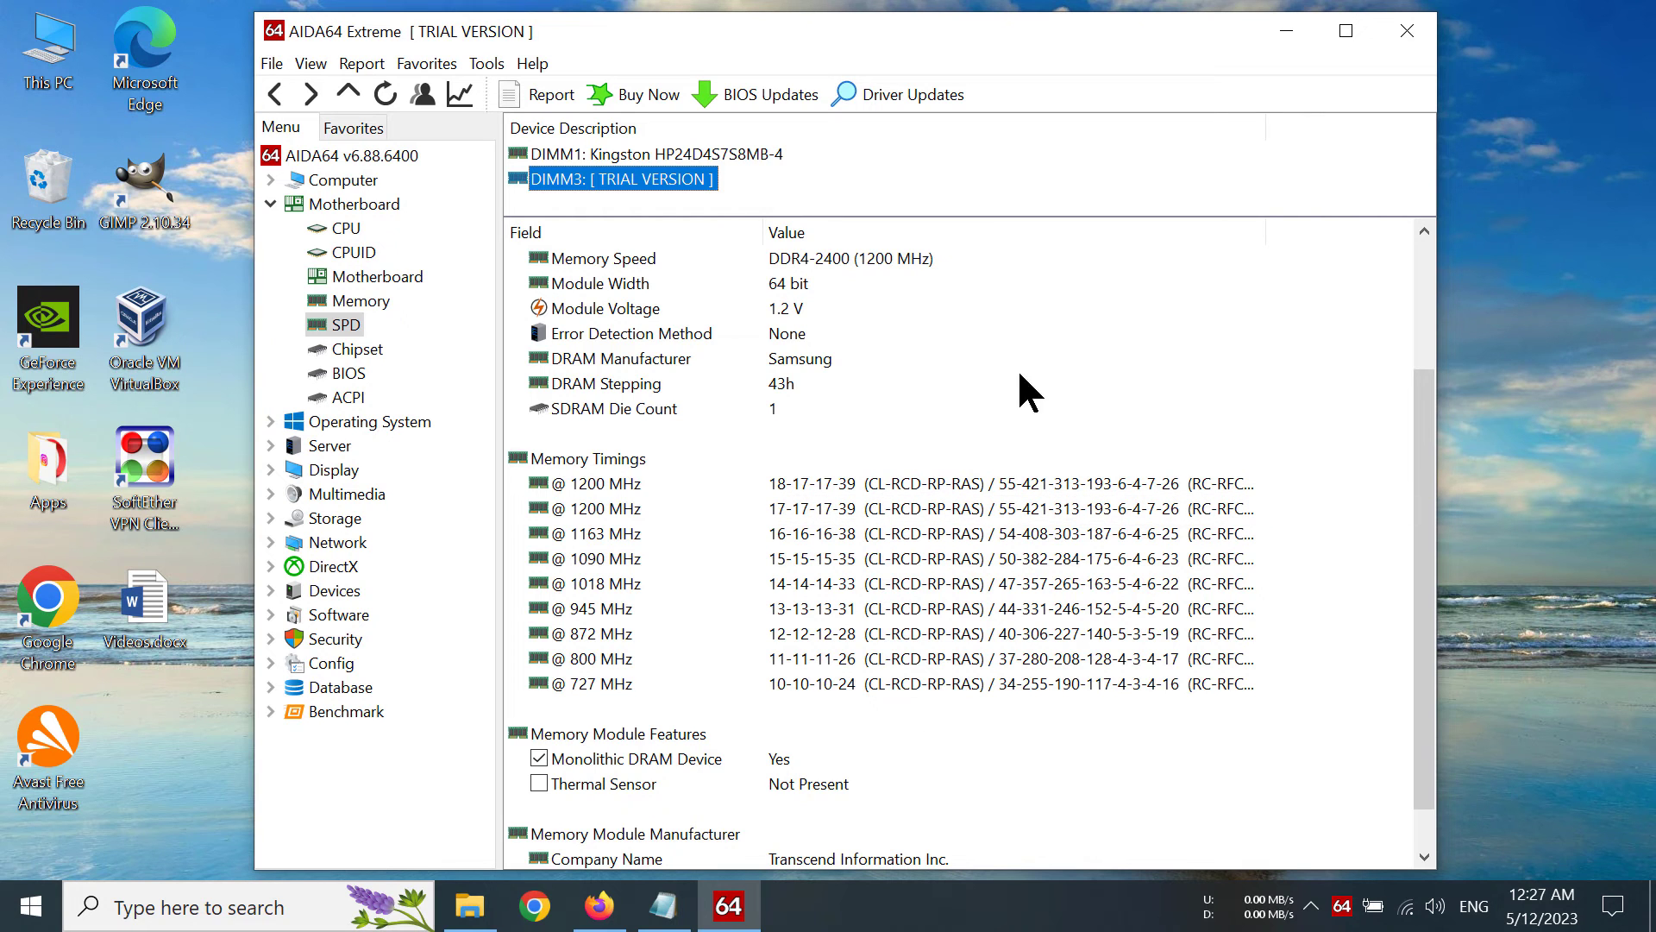